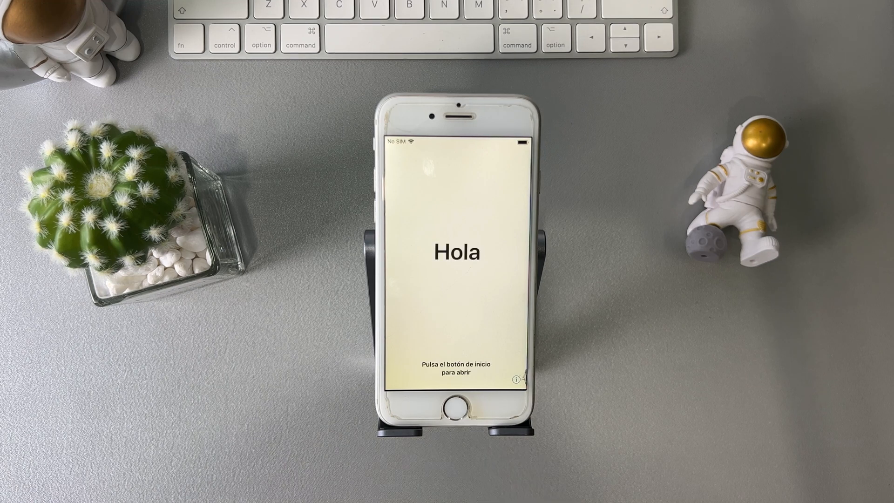
Step: Wake the iPhone, choose Set Up Manually, and submit the Apple ID and password on Activation Lock
{"action": "left_click", "coordinate": [455, 404]}
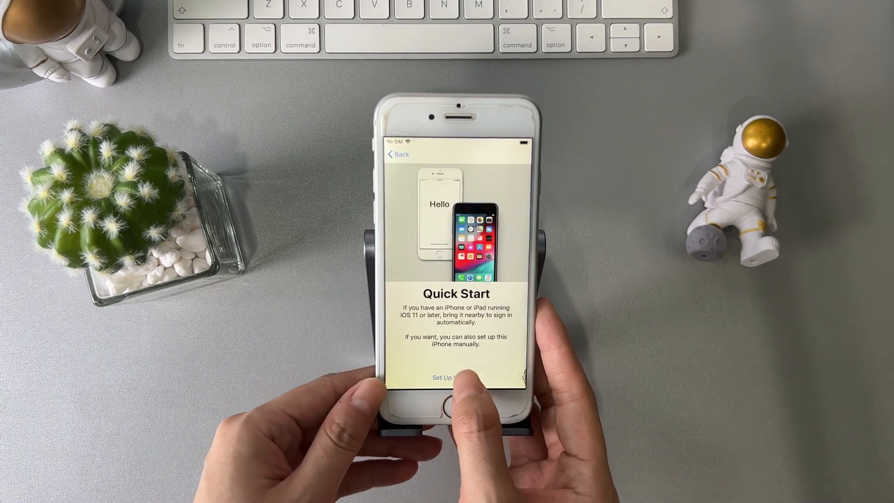
{"action": "left_click", "coordinate": [457, 377]}
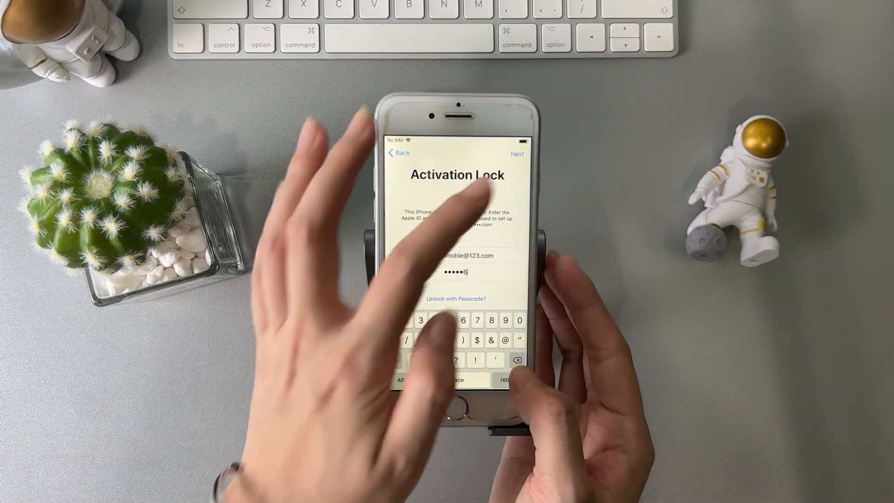
{"action": "left_click", "coordinate": [517, 154]}
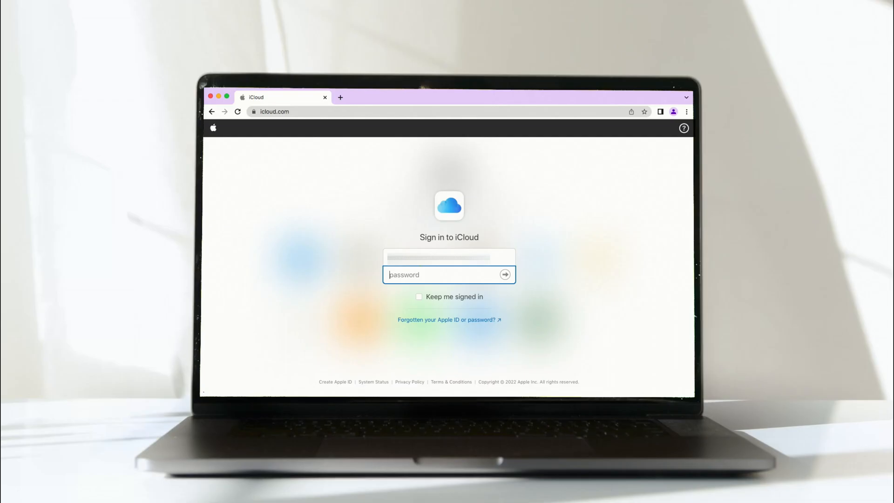
Step: Sign in to iCloud.com with the password and skip trusting this browser
{"action": "type", "text": "•"}
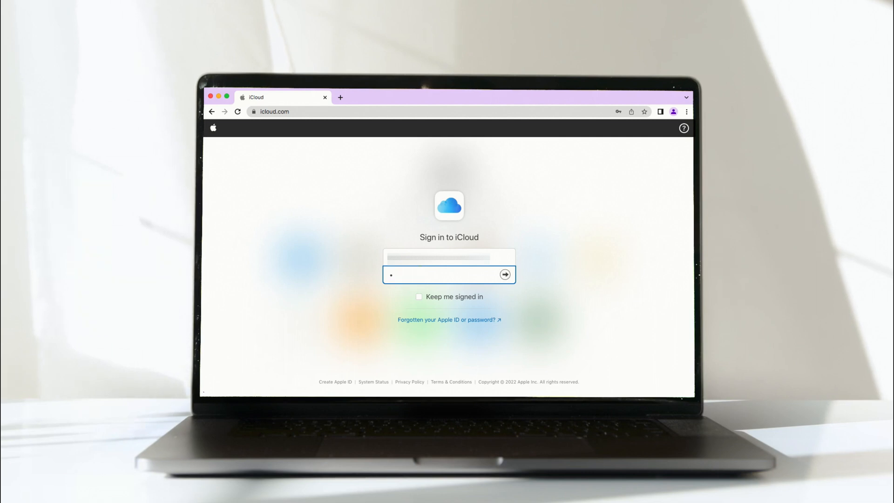
{"action": "left_click", "coordinate": [504, 275]}
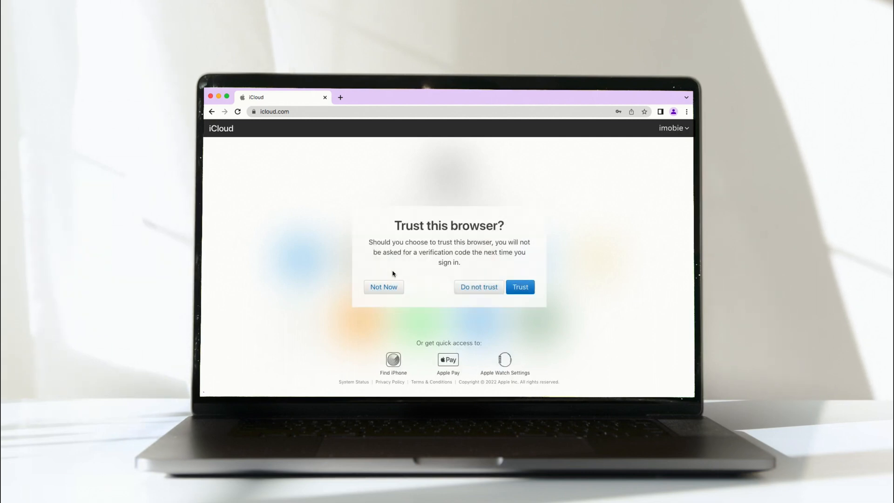
{"action": "left_click", "coordinate": [520, 287]}
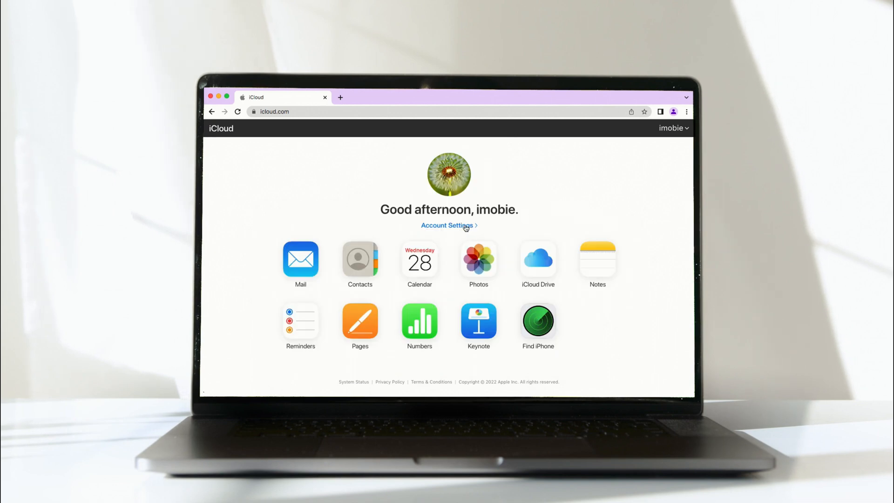
Step: From Account Settings' My Devices, remove the iPhone 12 from the account
{"action": "left_click", "coordinate": [449, 225]}
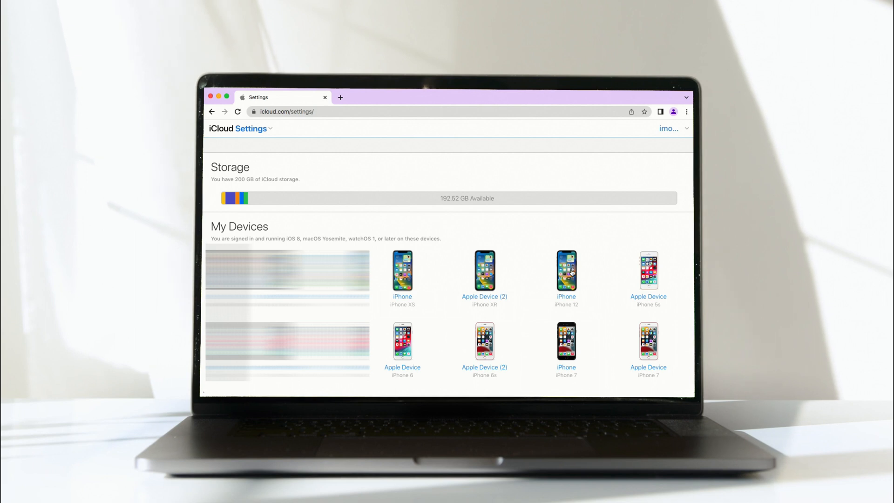
{"action": "left_click", "coordinate": [565, 273]}
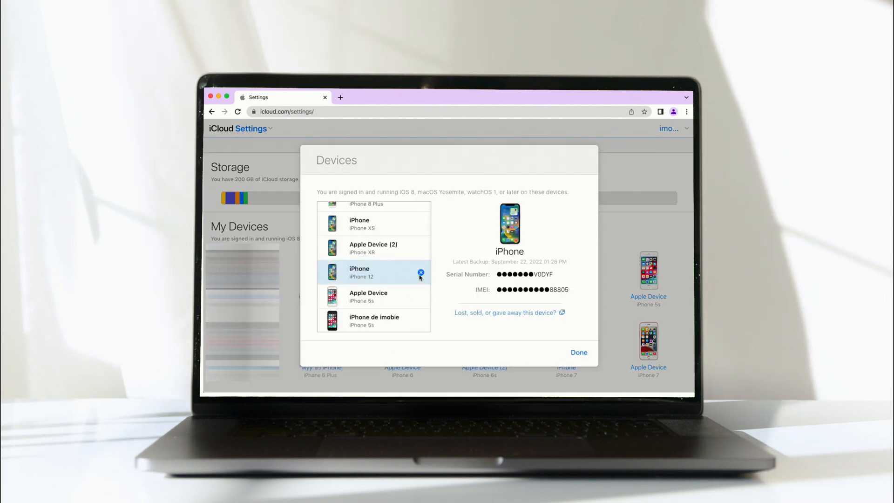
{"action": "left_click", "coordinate": [420, 273]}
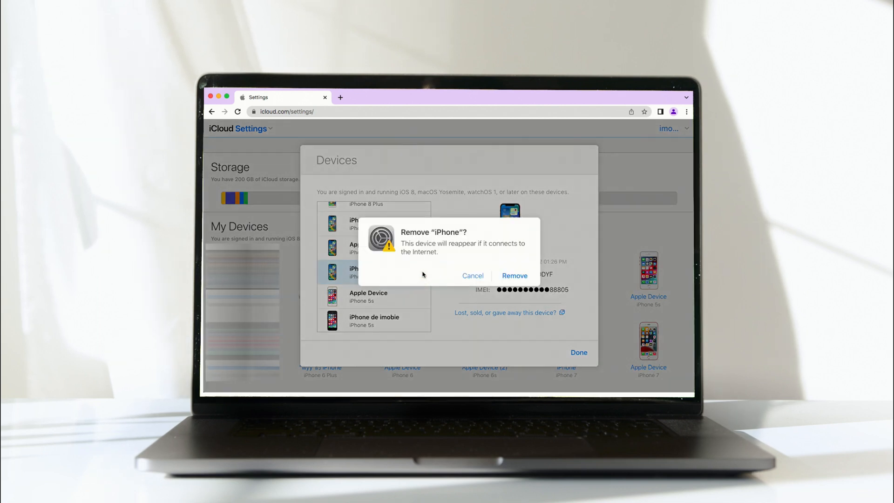
{"action": "mouse_move", "coordinate": [539, 269]}
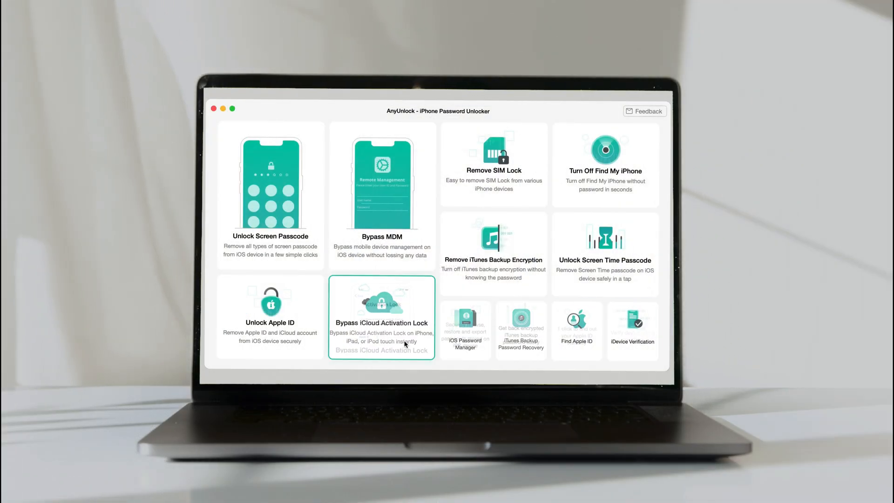
Step: Choose Bypass iCloud Activation Lock and start it, detecting the connected iPhone 6
{"action": "left_click", "coordinate": [381, 317]}
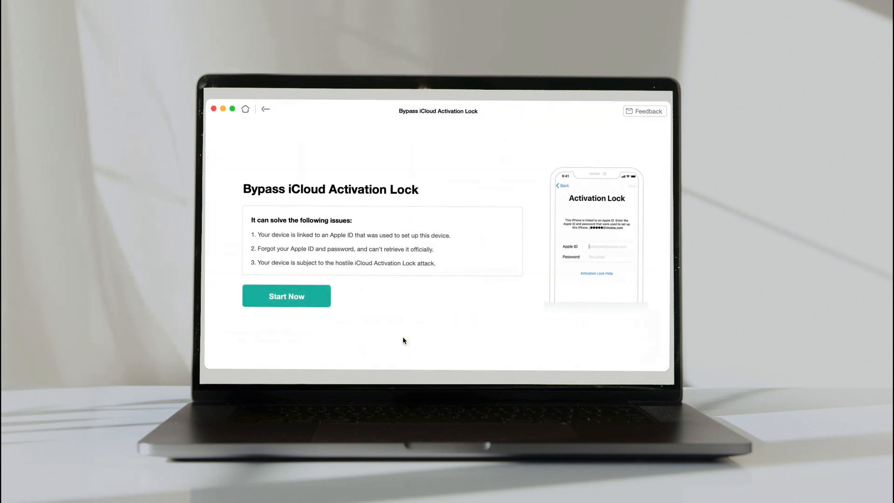
{"action": "left_click", "coordinate": [286, 296]}
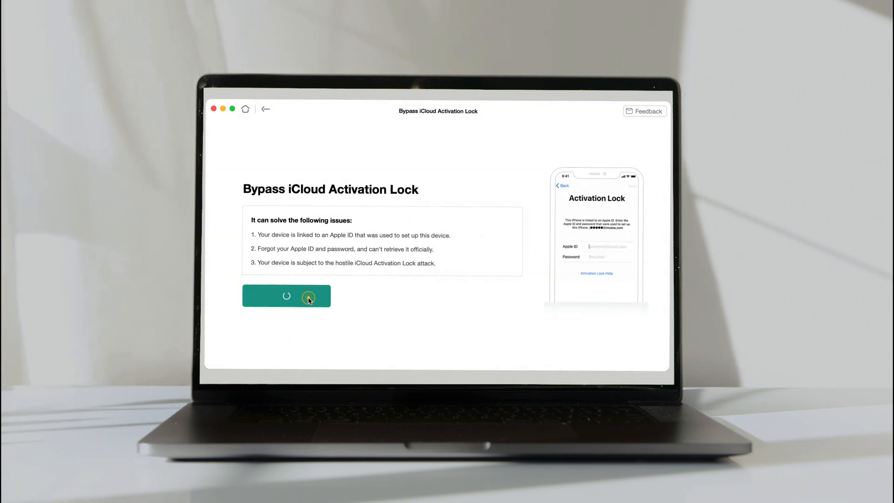
{"action": "left_click", "coordinate": [286, 296]}
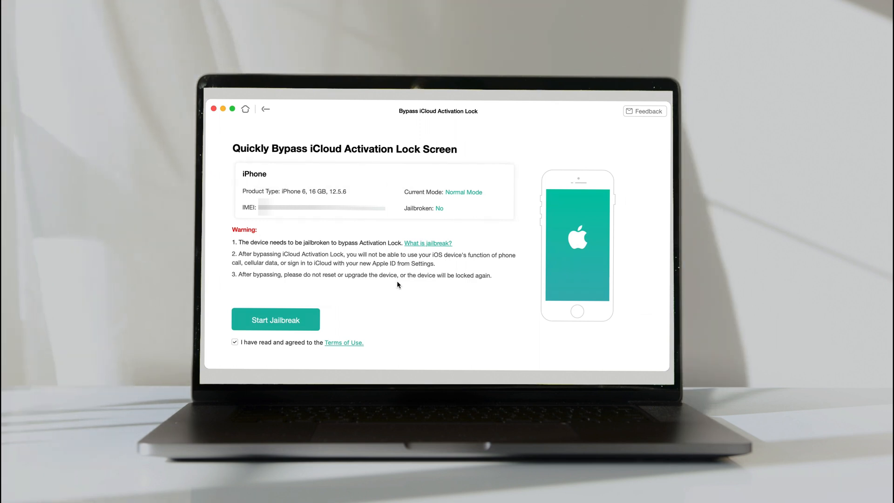
Step: Start the jailbreak and select iPhone 6s and Earlier Models to show its DFU mode steps
{"action": "left_click", "coordinate": [276, 320]}
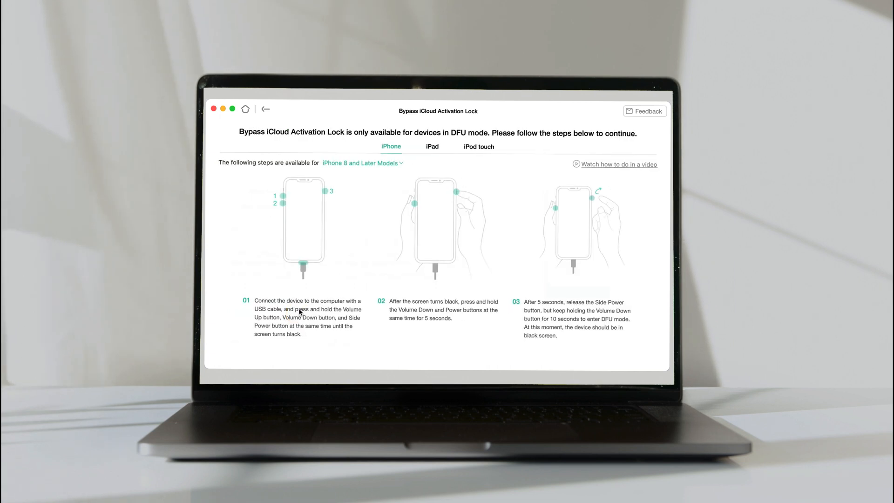
{"action": "left_click", "coordinate": [363, 162]}
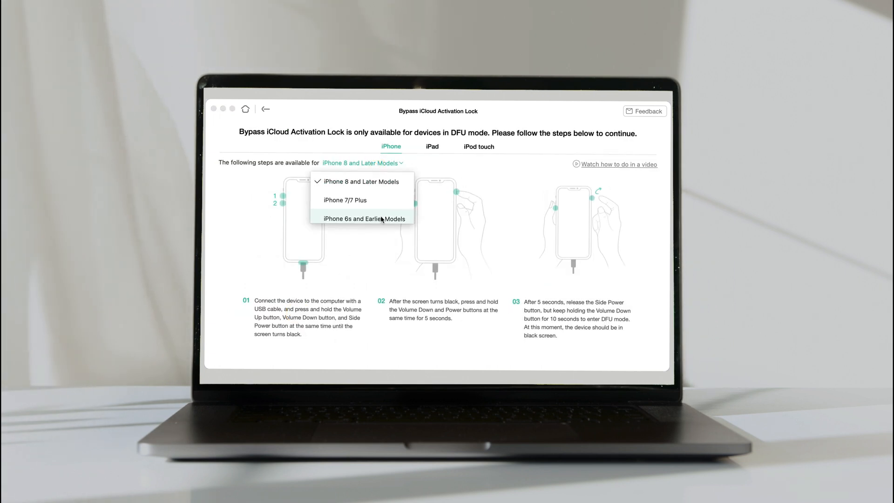
{"action": "left_click", "coordinate": [365, 218]}
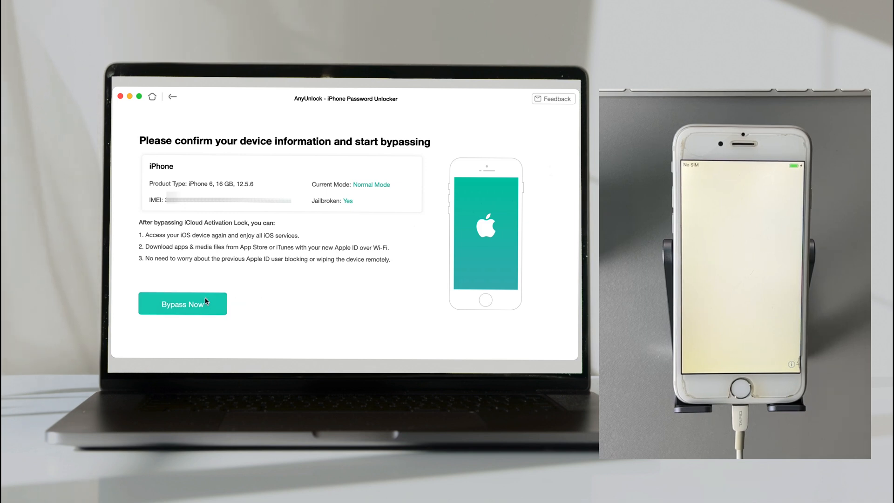
{"action": "left_click", "coordinate": [183, 304]}
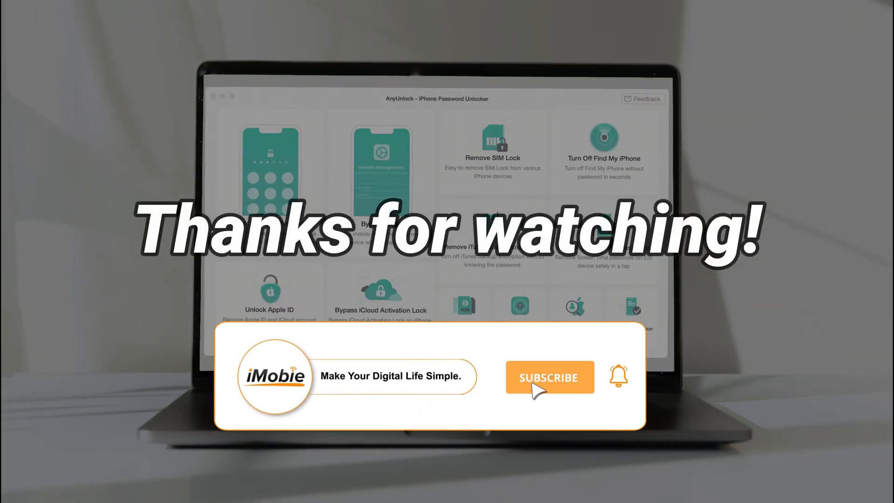
{"action": "left_click", "coordinate": [548, 378]}
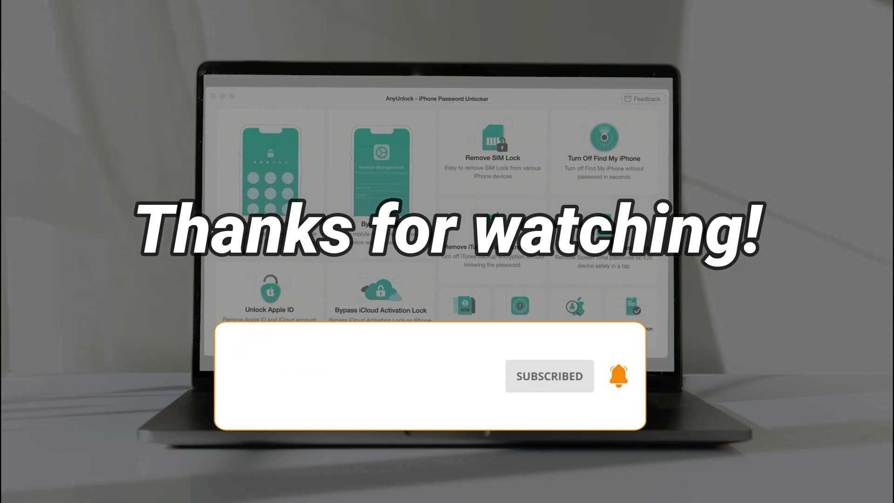